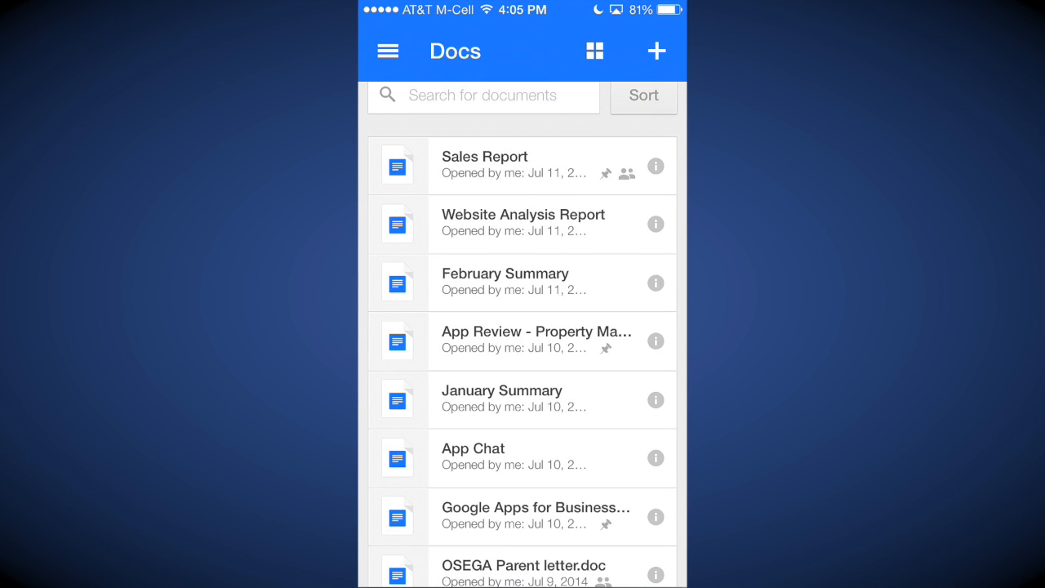
# Step: Open the Details panel for the Website Analysis Report document
pyautogui.click(655, 224)
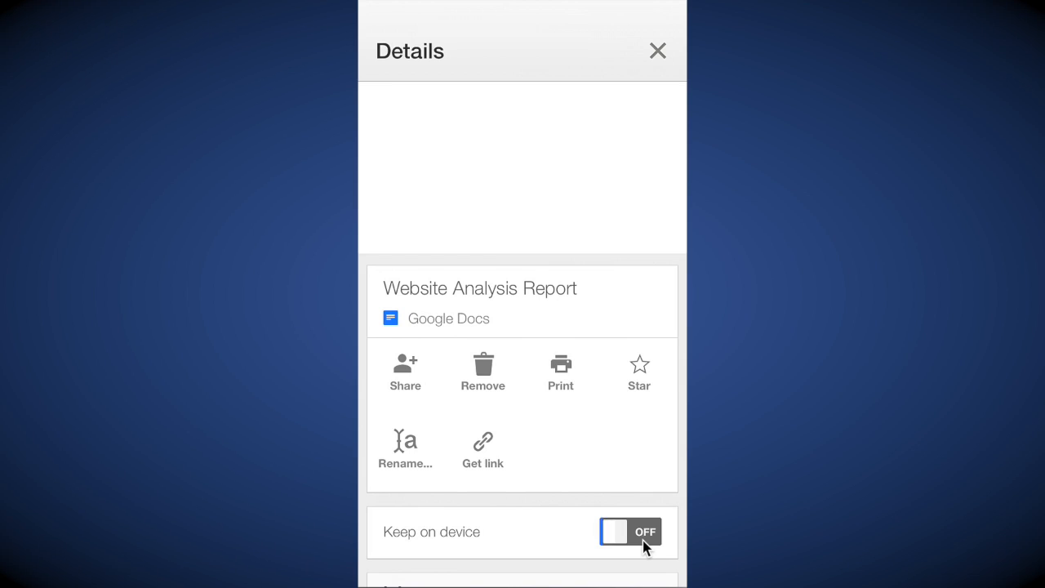
# Step: Turn on Keep on device for Website Analysis Report
pyautogui.click(630, 533)
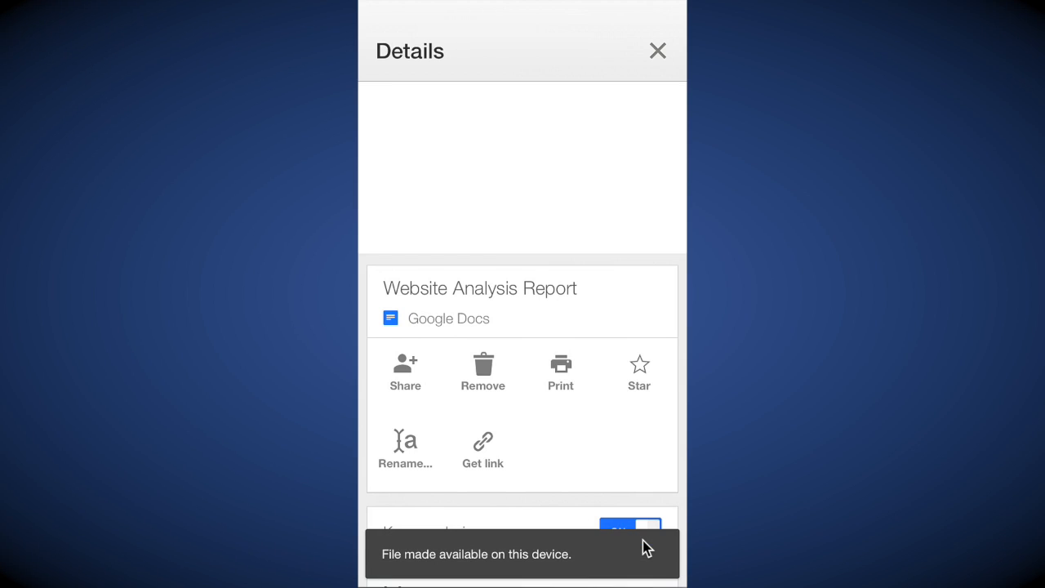
pyautogui.moveTo(544, 574)
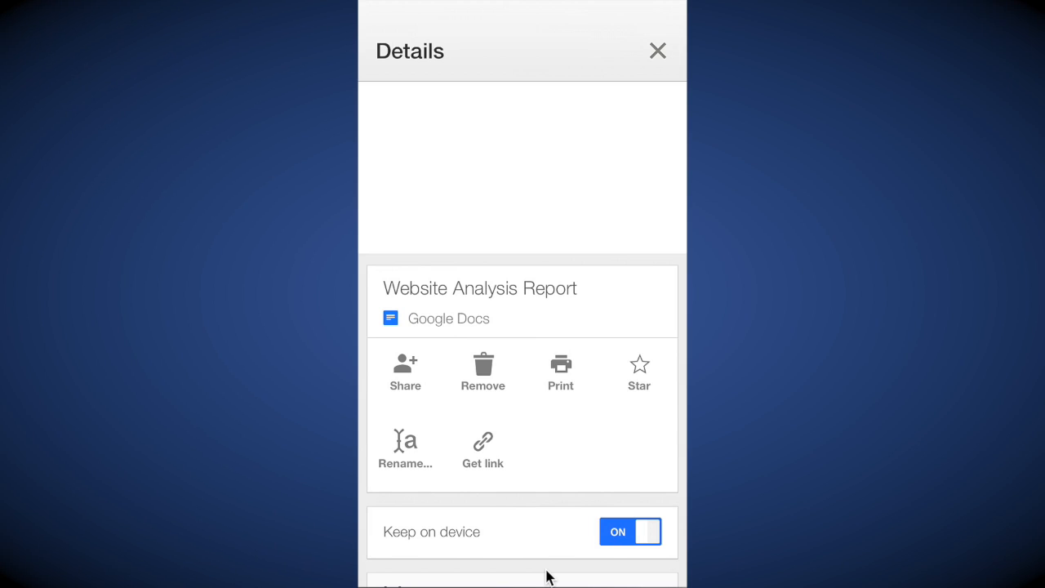
# Step: Close the Details panel to see the pinned report in the Docs list
pyautogui.click(657, 50)
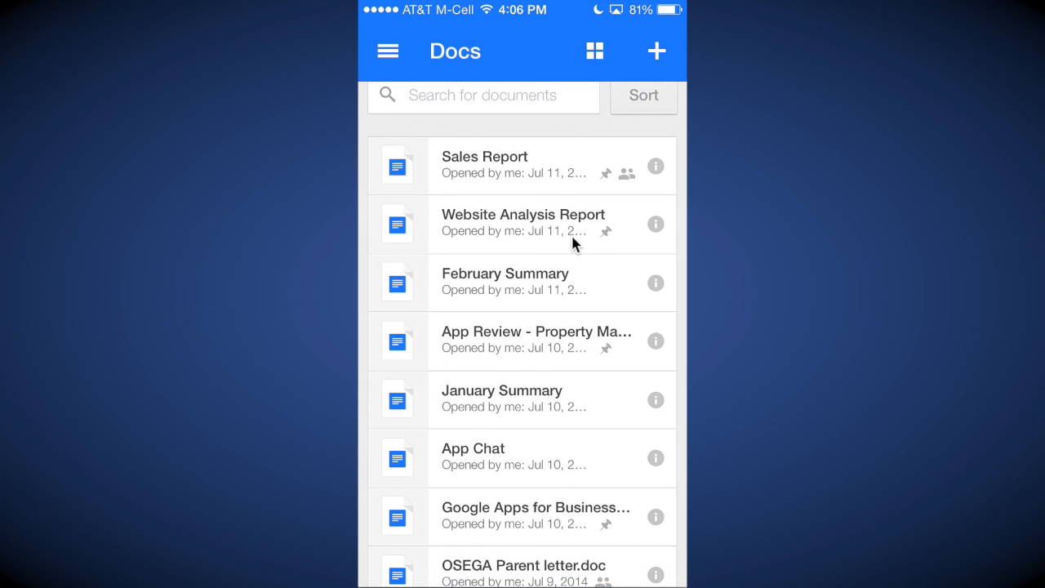
pyautogui.moveTo(610, 244)
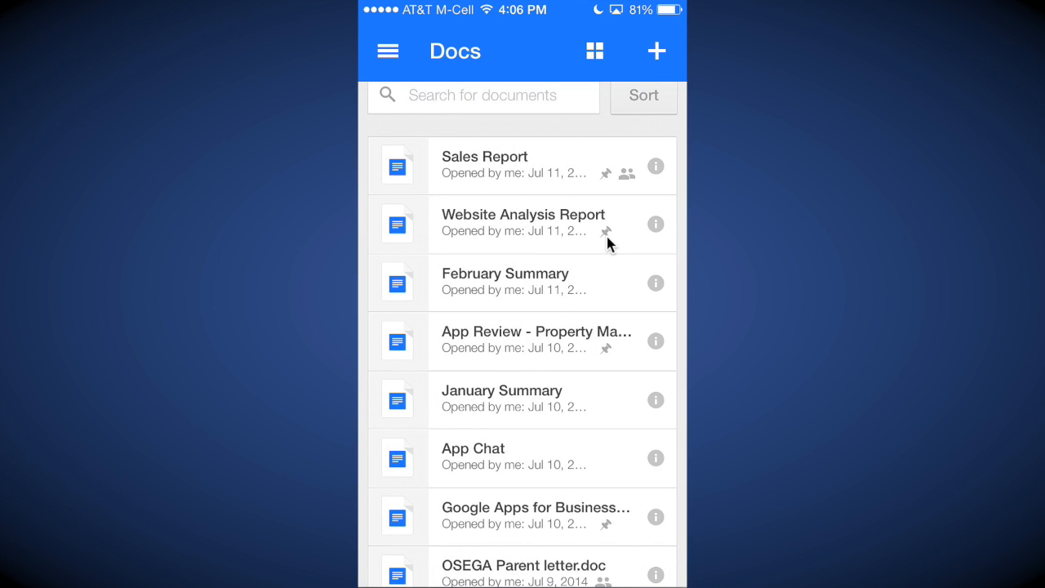